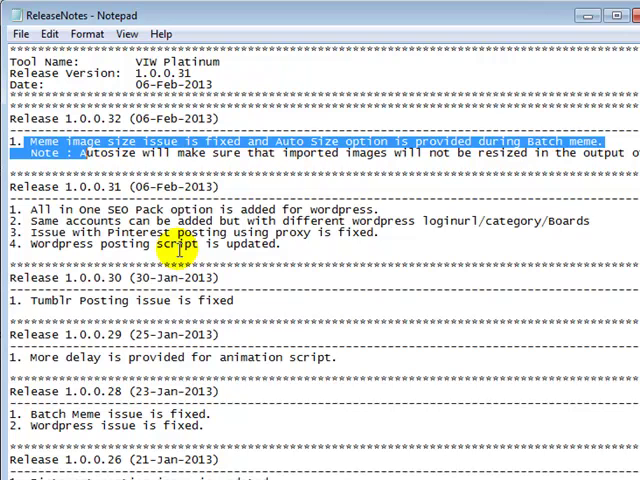
Turn on Auto Size for the Newtest images in the batch meme settings.
left_click(28, 208)
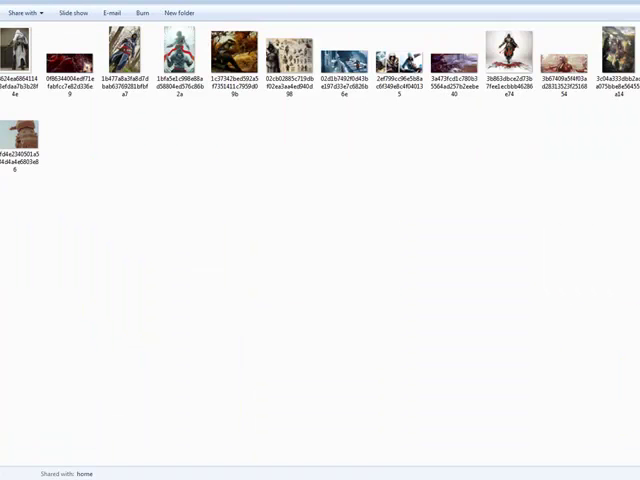
mouse_move(571, 21)
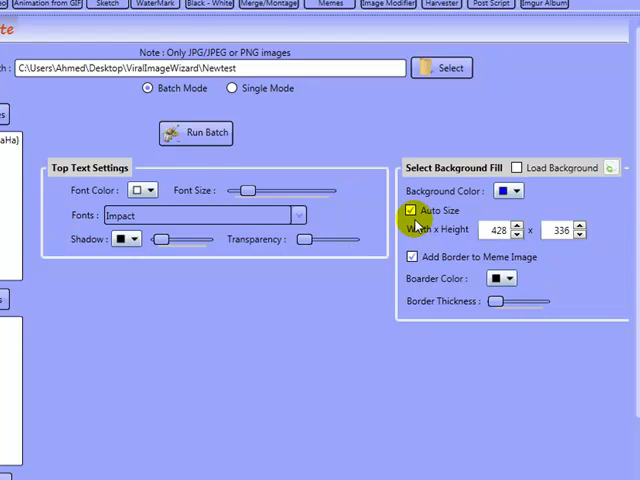
left_click(411, 210)
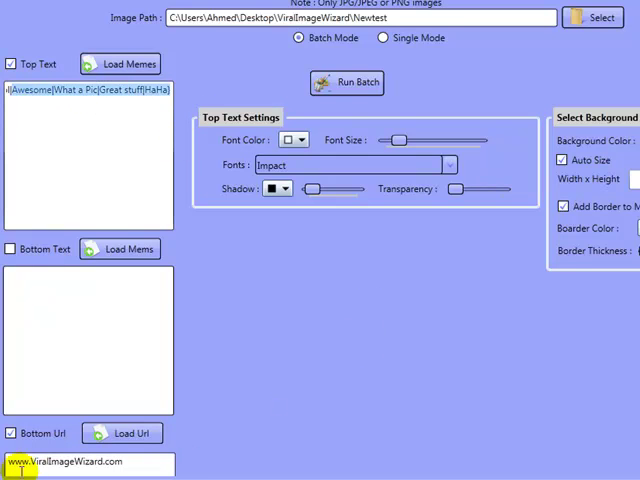
mouse_move(378, 440)
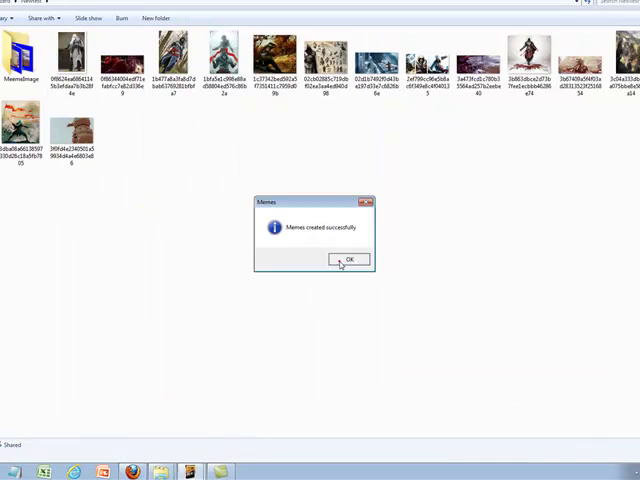
Dismiss the Memes created message and open the MeemeImage folder of bordered memes.
left_click(348, 260)
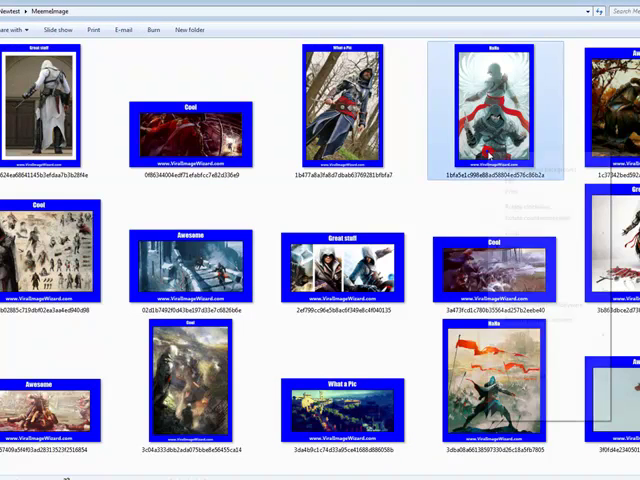
double_click(513, 110)
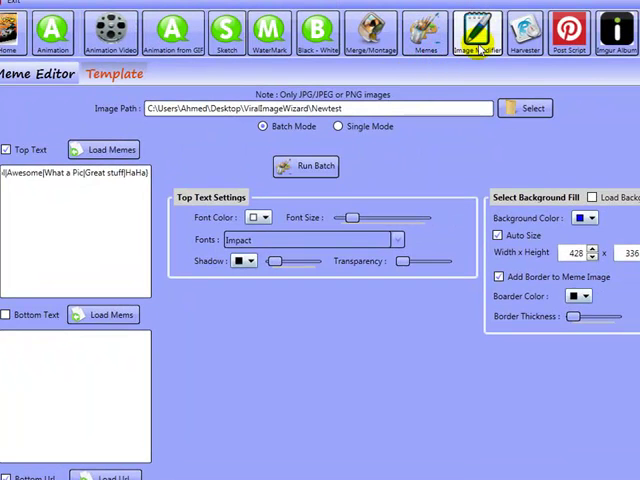
left_click(477, 33)
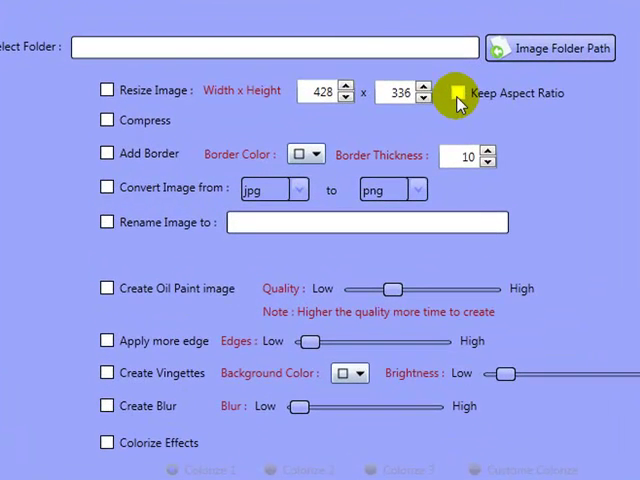
left_click(458, 93)
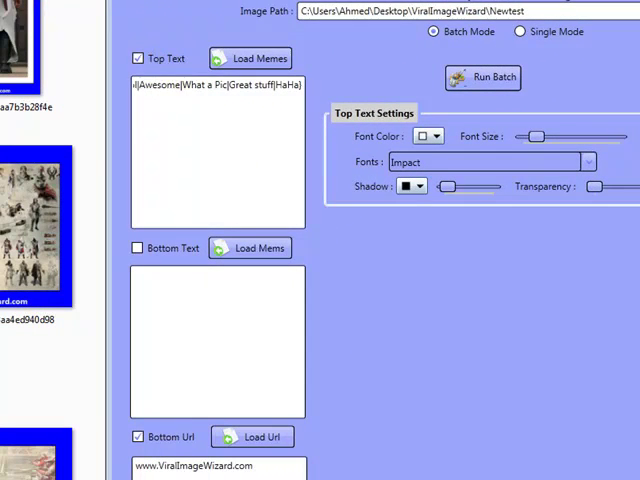
Turn off the top caption while keeping the bottom URL caption.
scroll("down", 3)
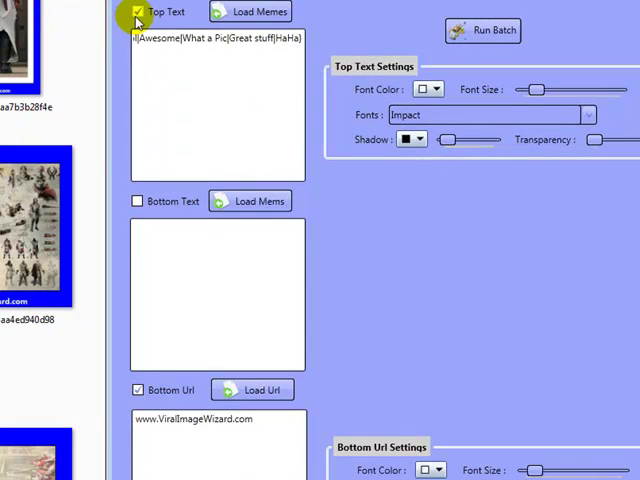
left_click(137, 11)
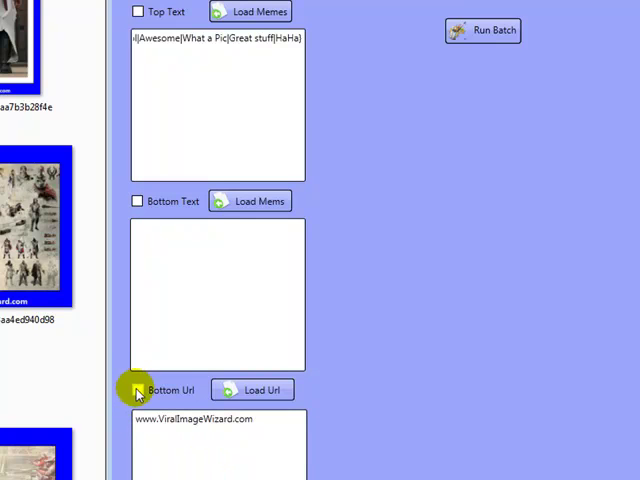
left_click(137, 389)
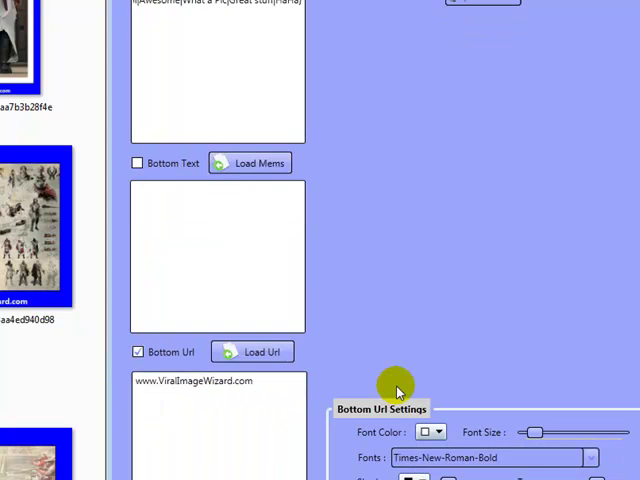
mouse_move(540, 337)
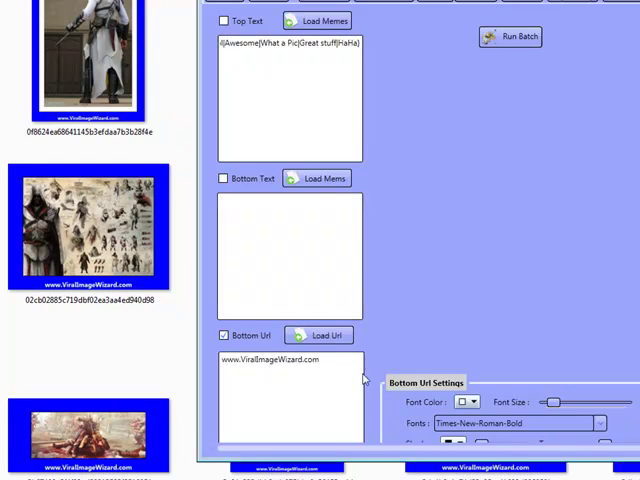
Run the URL-only meme batch and dismiss the completion message.
left_click(224, 20)
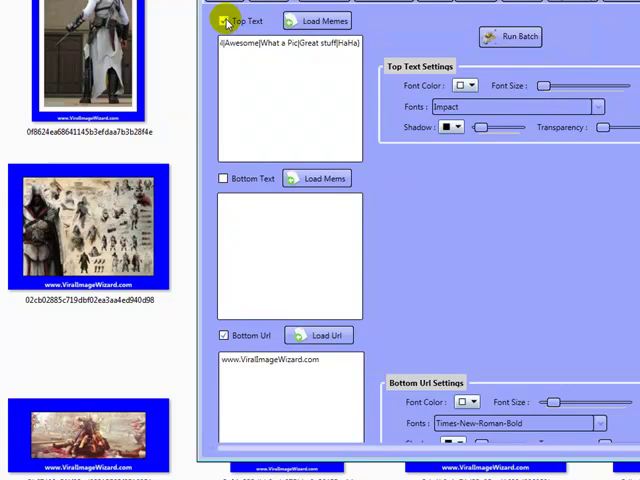
left_click(510, 37)
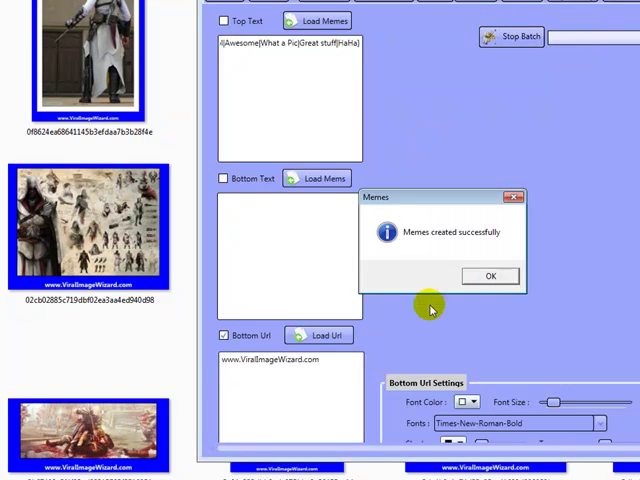
left_click(490, 276)
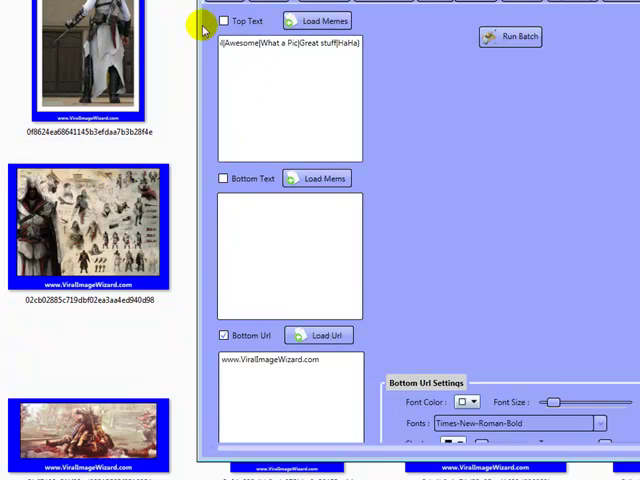
left_click(224, 20)
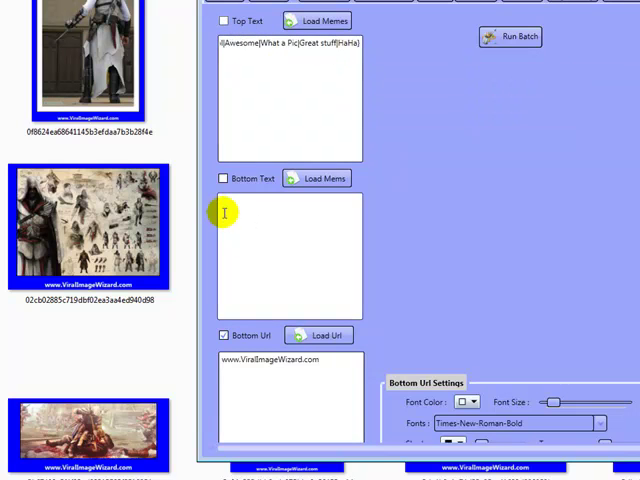
Rerun the meme batch, dismiss the message, and toggle Bottom Text off.
left_click(223, 178)
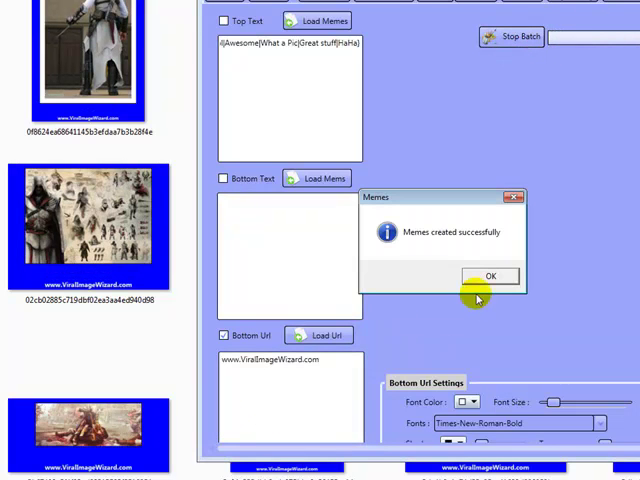
left_click(489, 276)
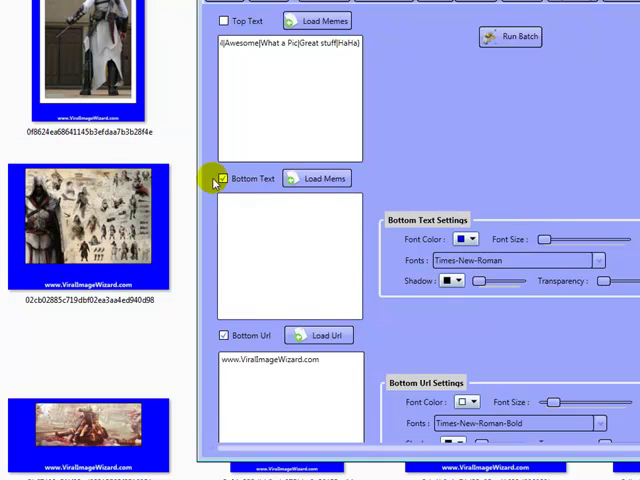
left_click(224, 178)
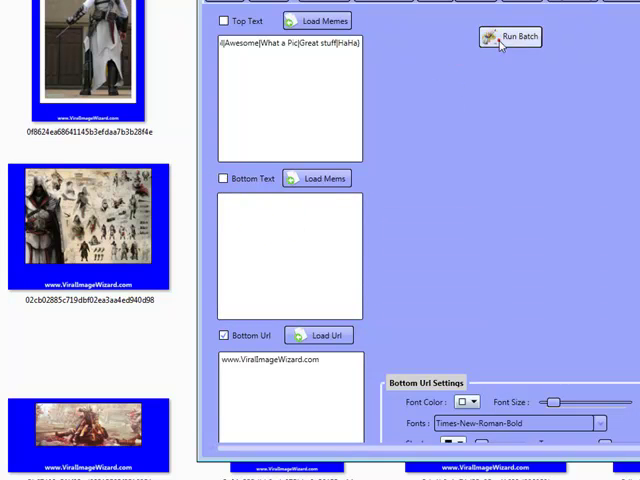
Run the batch once more and clear the bottom URL text.
left_click(510, 37)
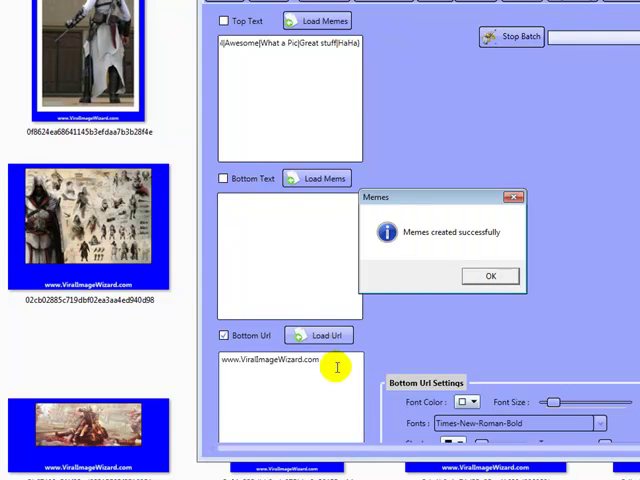
left_click(489, 276)
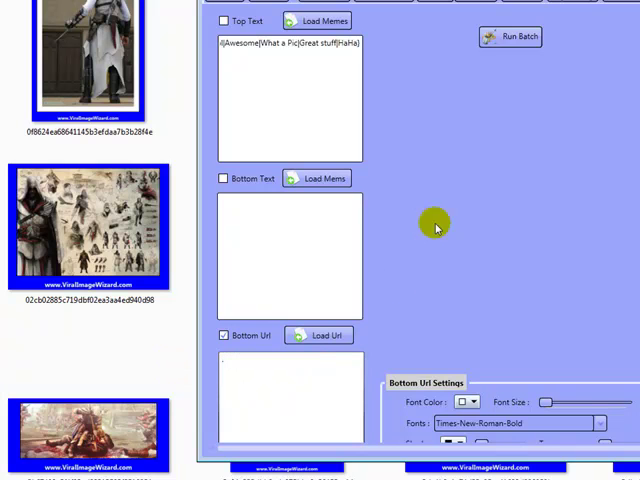
left_click(510, 37)
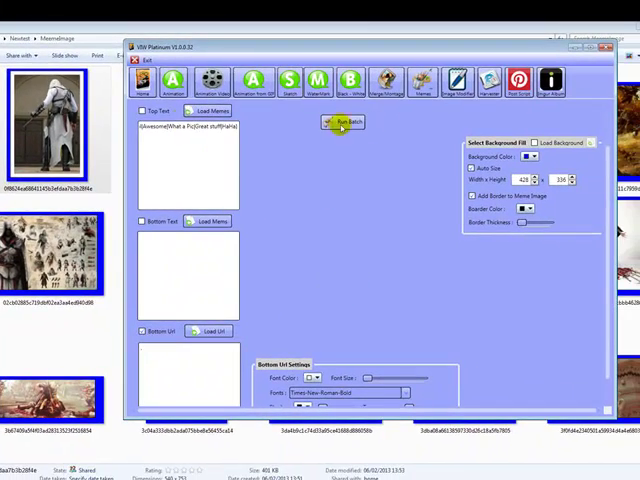
Load the post editor from Post Script and open its All in One SEO Pack dialog.
left_click(518, 80)
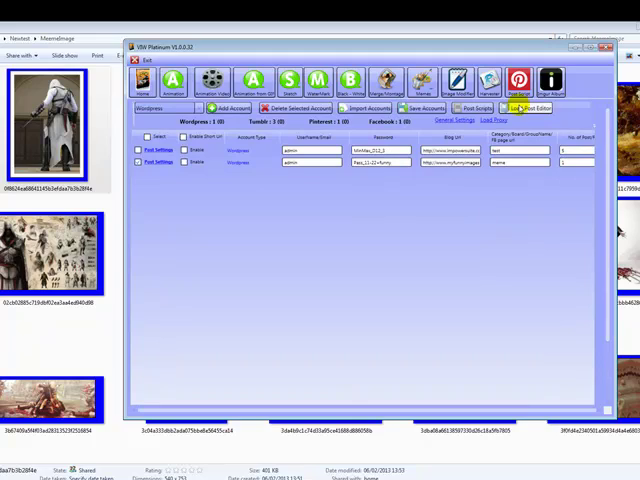
left_click(519, 108)
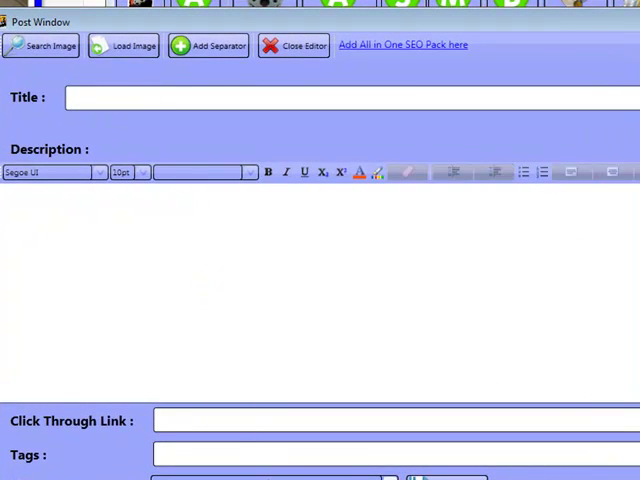
left_click(332, 410)
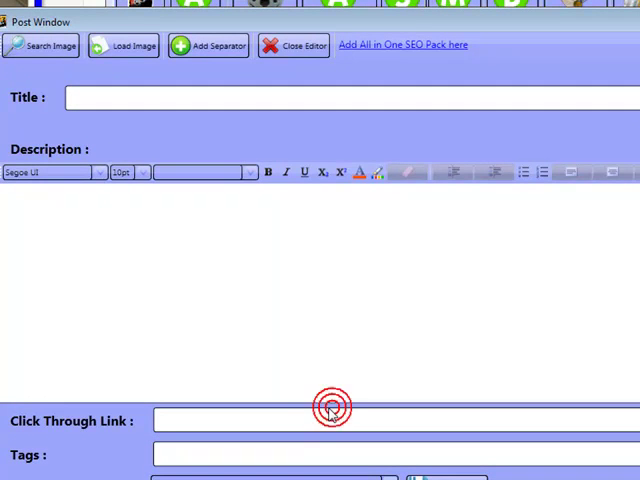
mouse_move(367, 56)
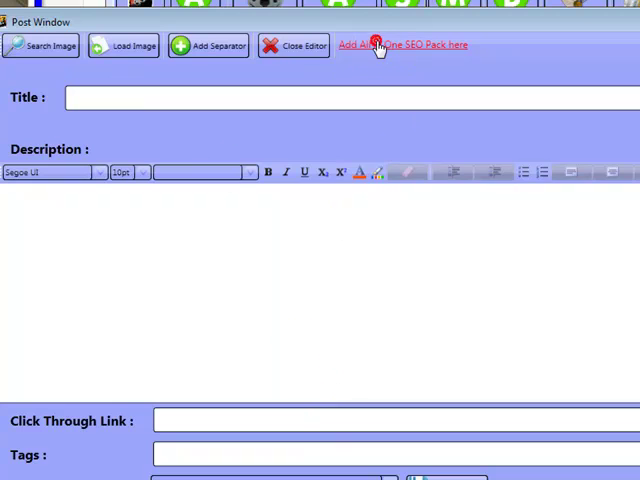
left_click(403, 44)
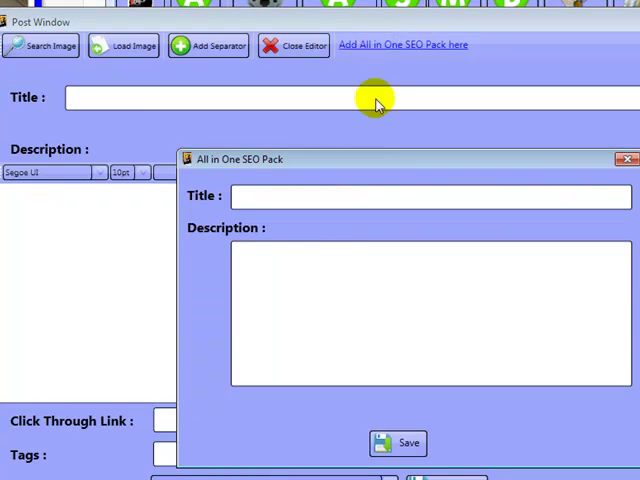
left_click(398, 281)
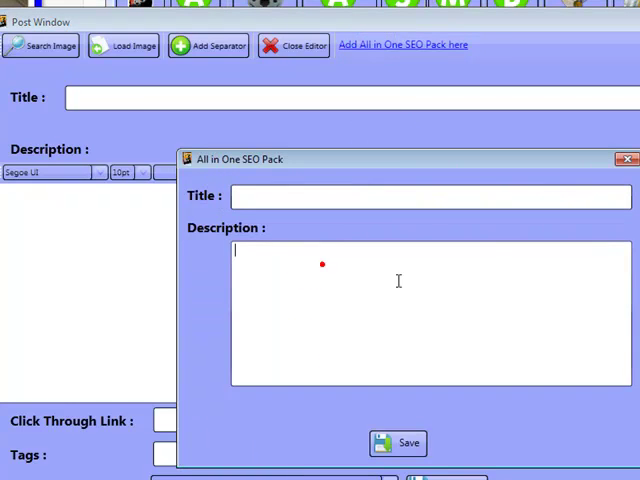